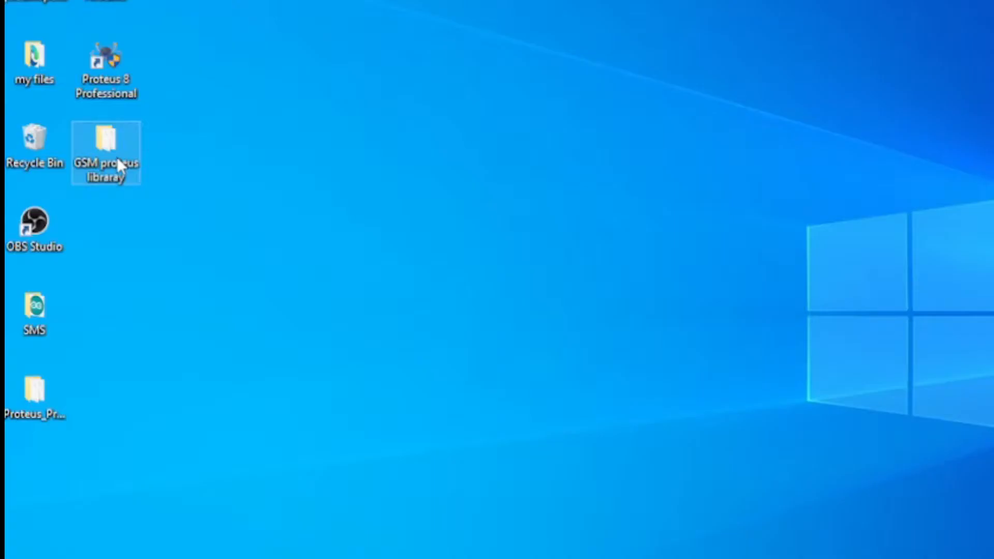
- Open the GSM proteus library folder from the desktop on the way to launching Proteus
double_click(106, 137)
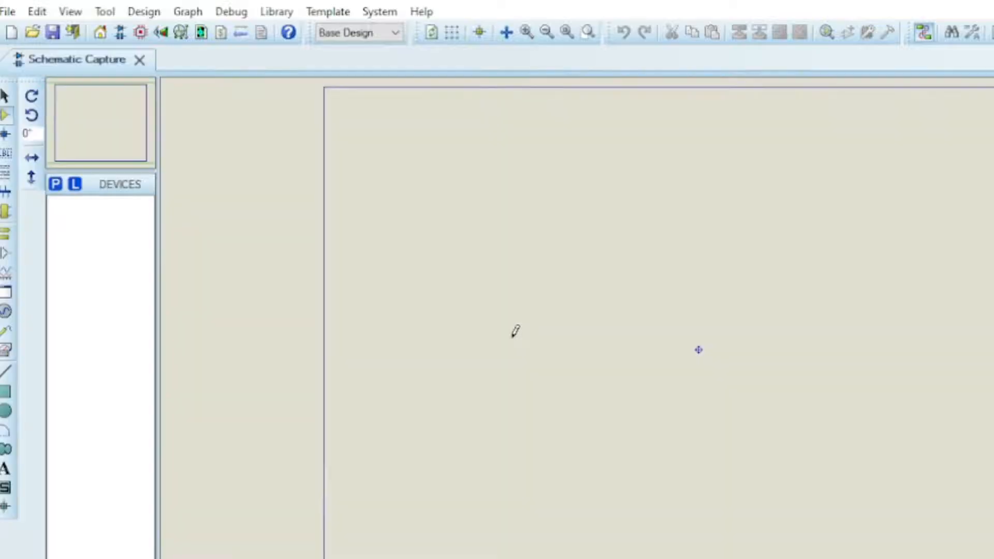
- Open System Settings and confirm the Proteus Library Files folder is a listed library folder
click(379, 11)
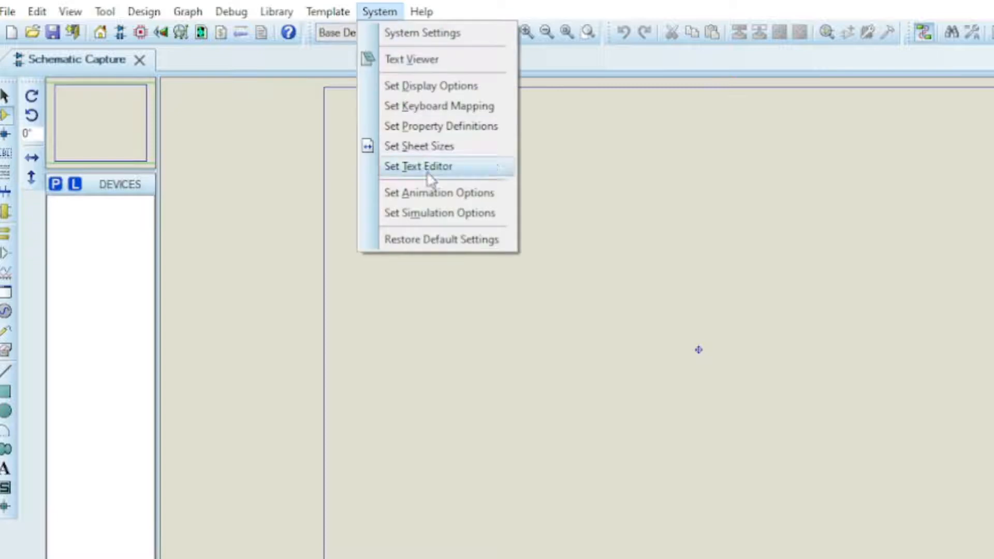
mouse_move(442, 33)
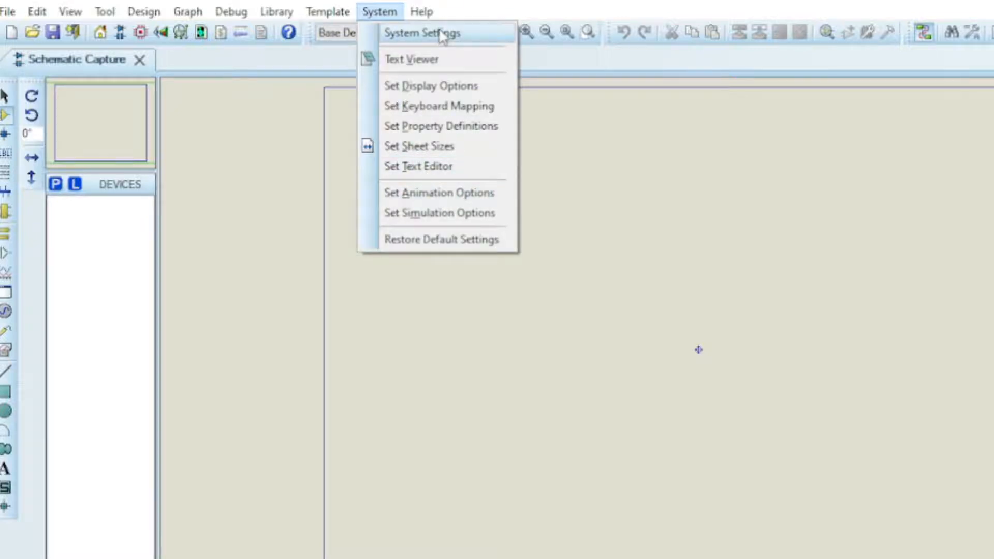
click(423, 33)
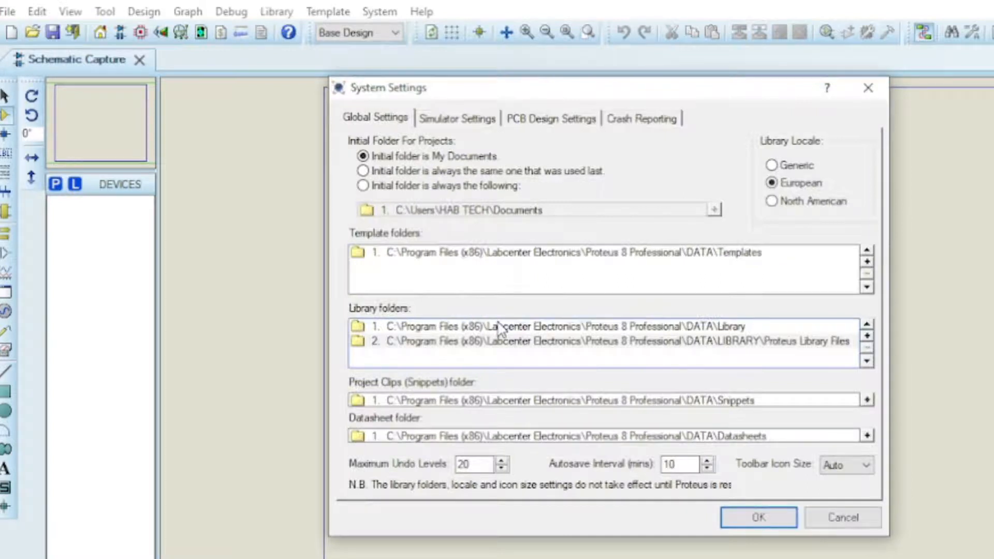
mouse_move(893, 279)
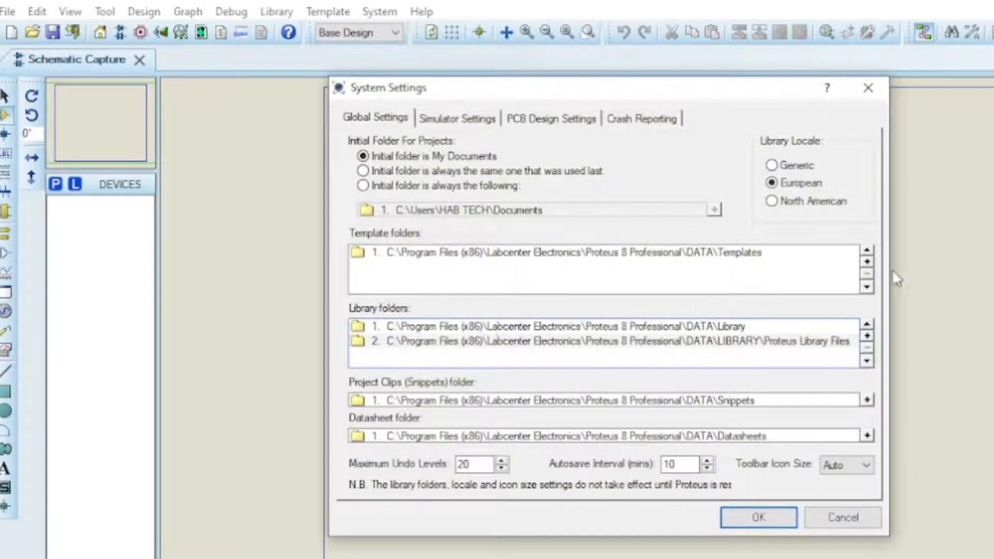
mouse_move(553, 425)
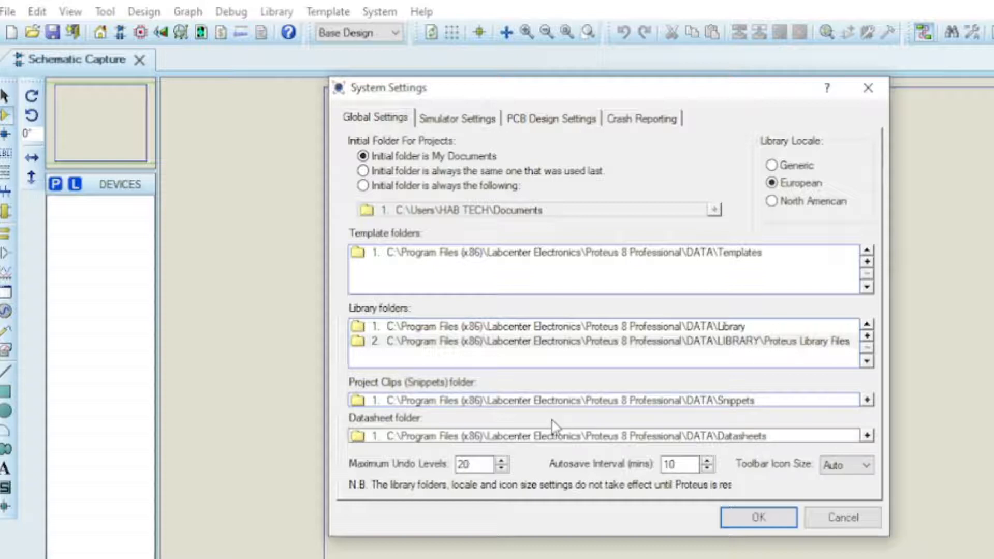
mouse_move(882, 351)
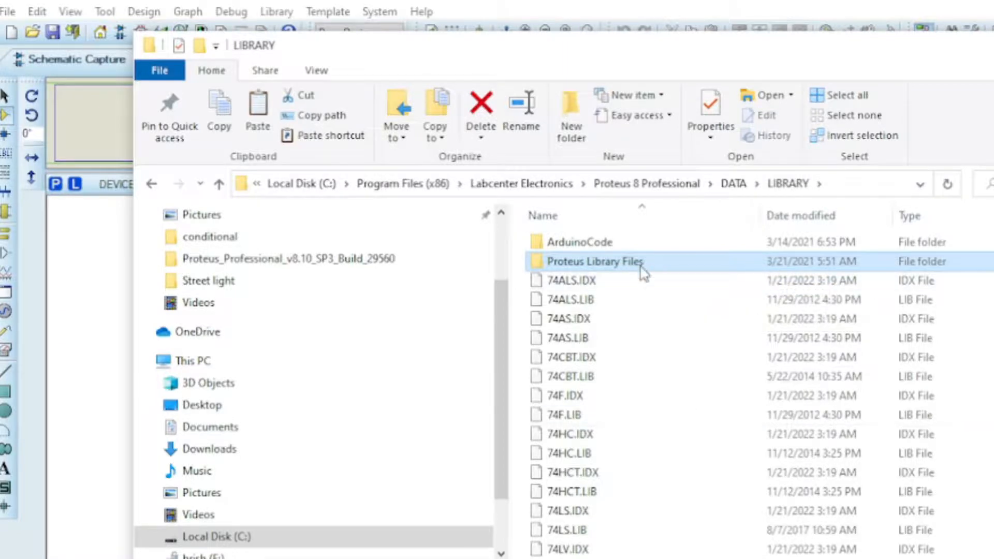
double_click(594, 261)
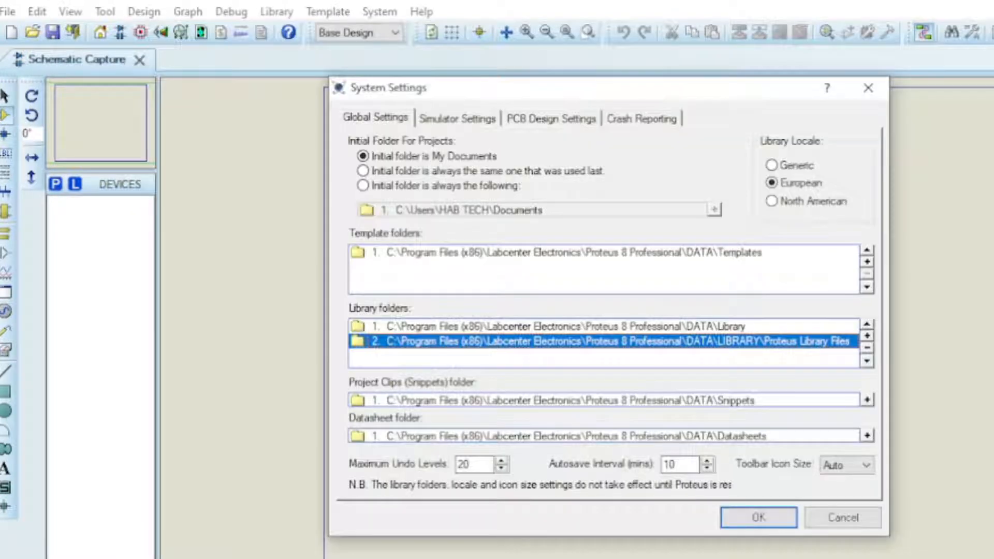
- Accept the settings, close Proteus and relaunch it from the desktop icon
click(758, 518)
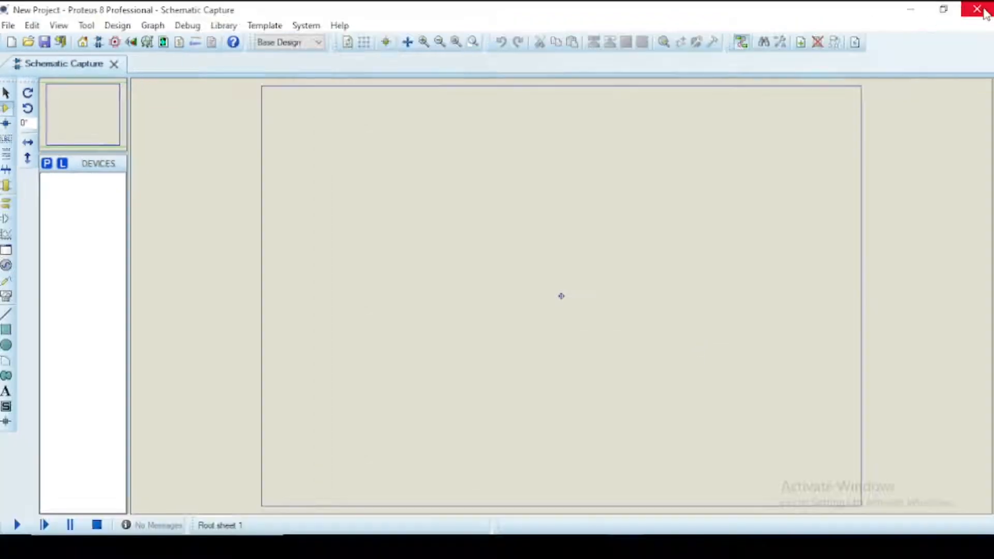
click(979, 9)
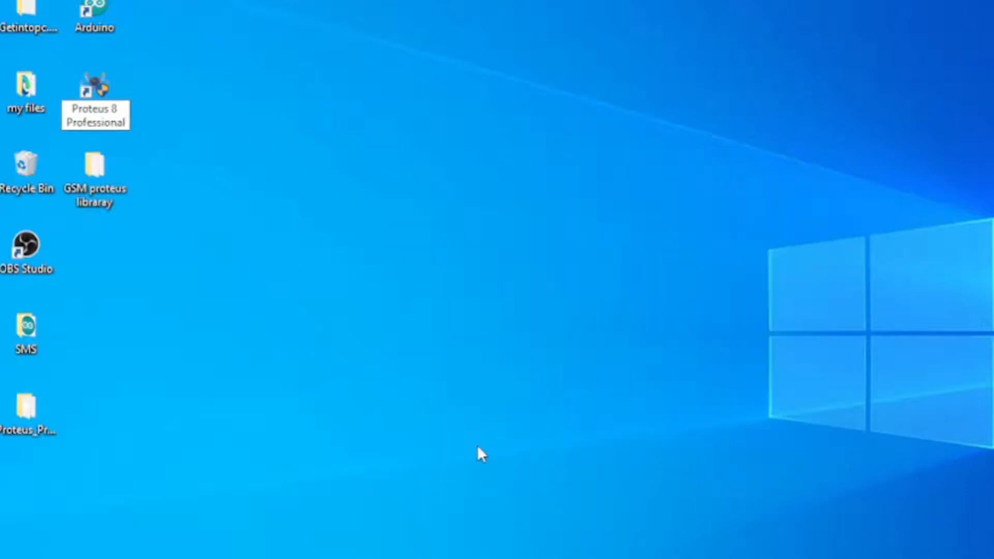
double_click(96, 89)
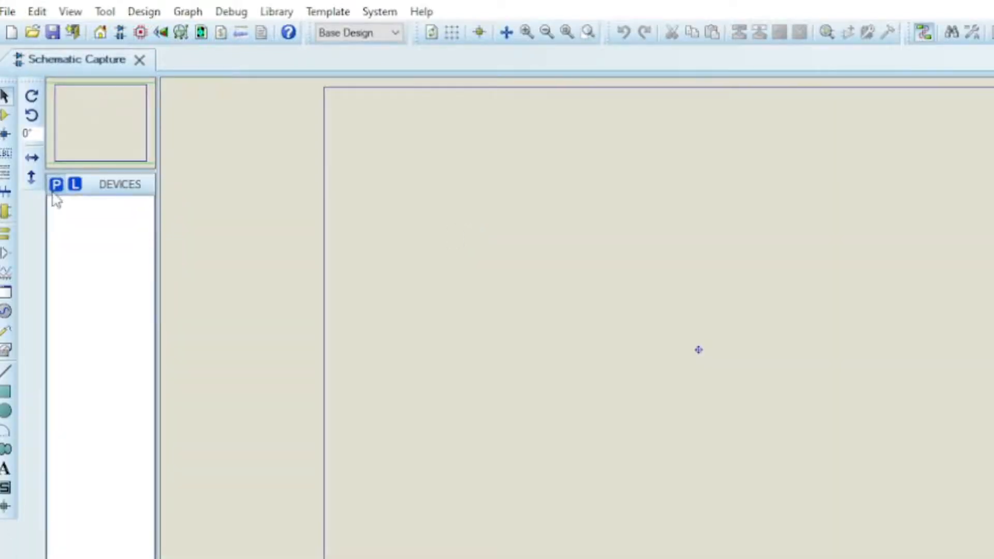
- Place the Arduino Uno and SIM900D from the library and add a Virtual Terminal instrument
click(56, 185)
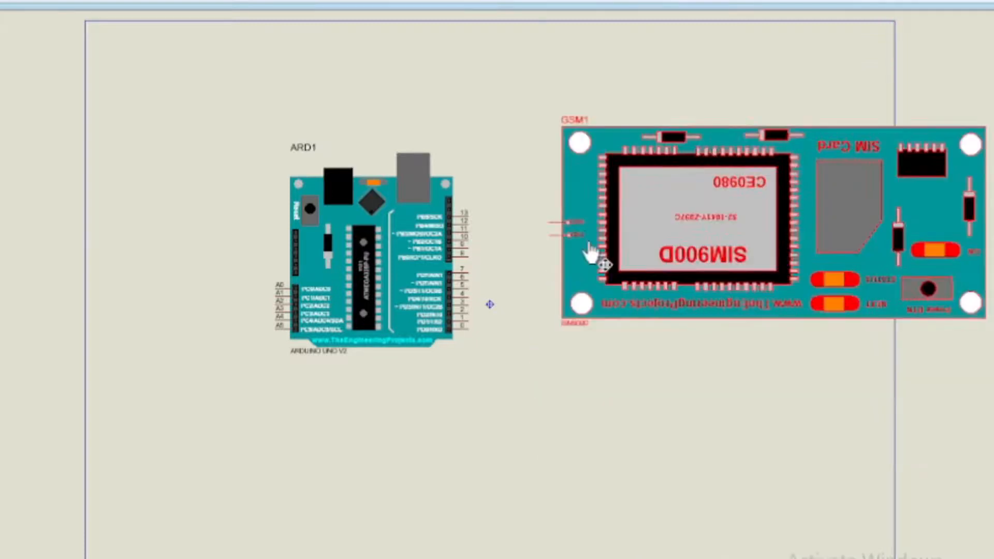
right_click(489, 304)
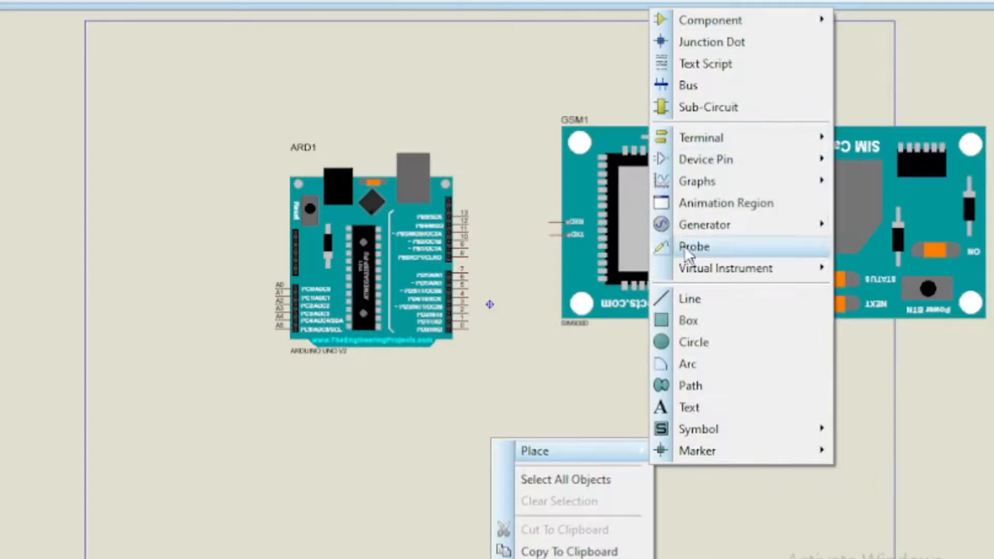
click(725, 267)
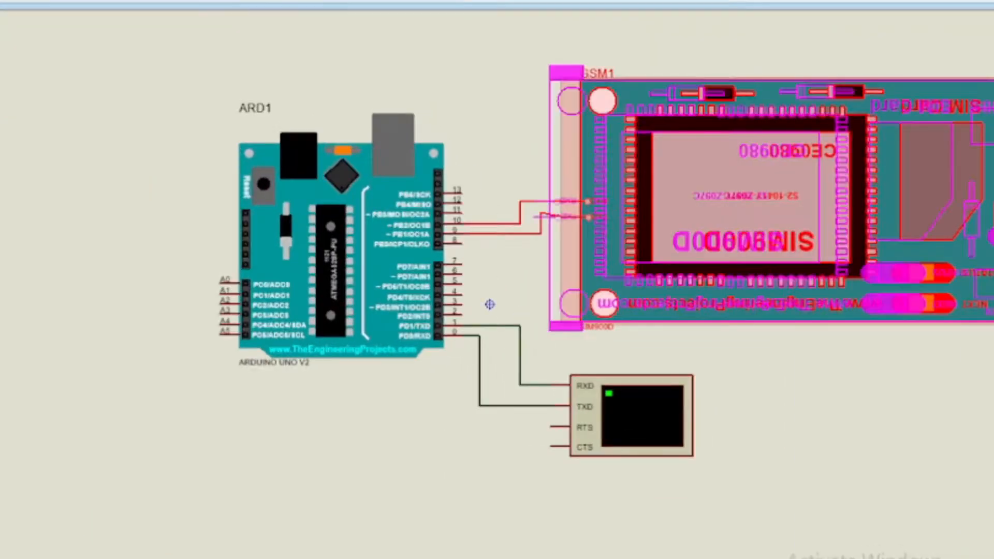
- Browse for the SIM900D program file into Program Files (x86) > Labcenter Electronics
double_click(729, 191)
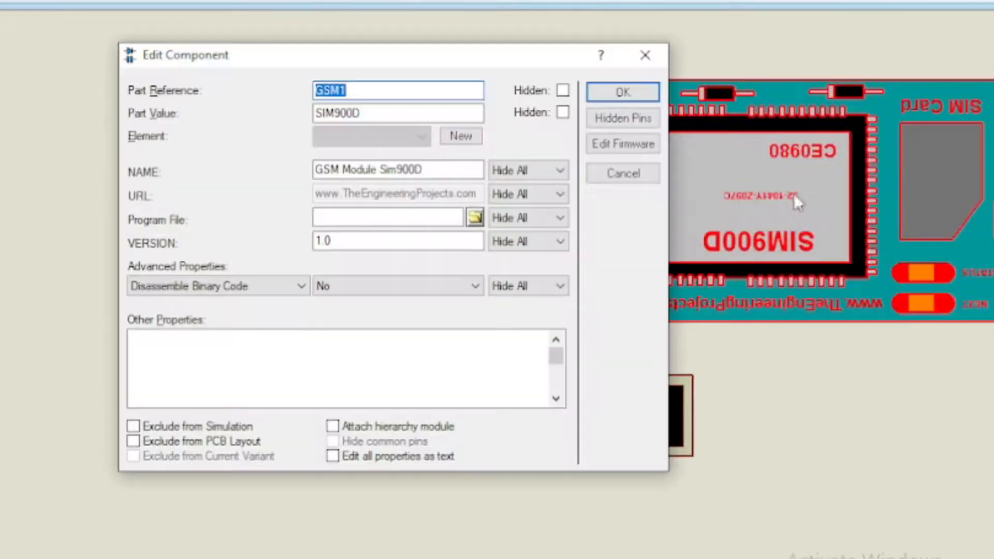
mouse_move(473, 217)
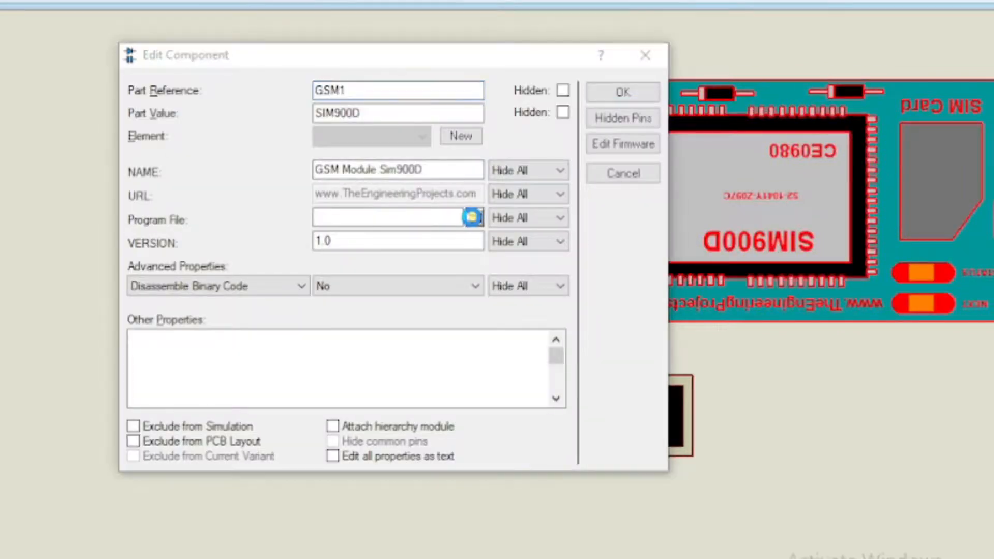
click(472, 218)
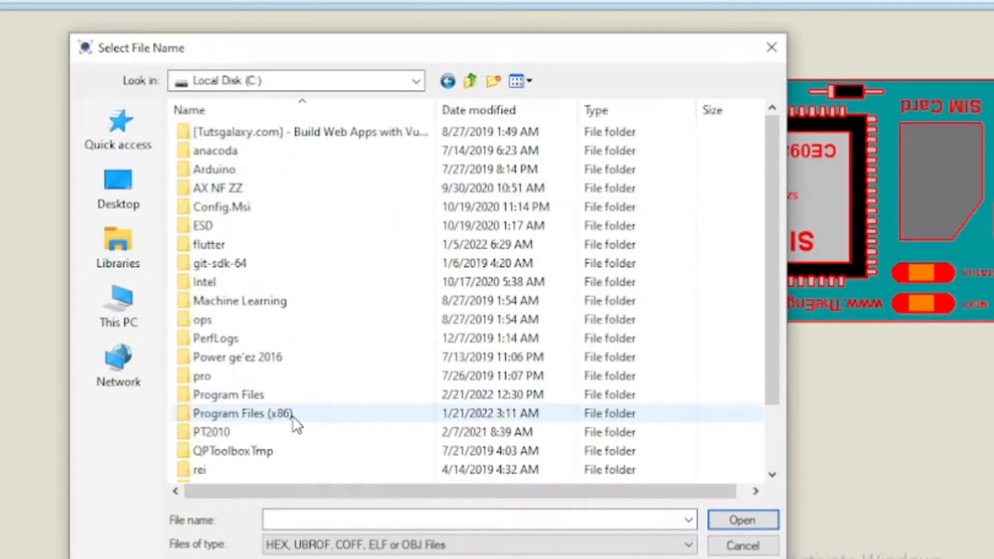
double_click(244, 413)
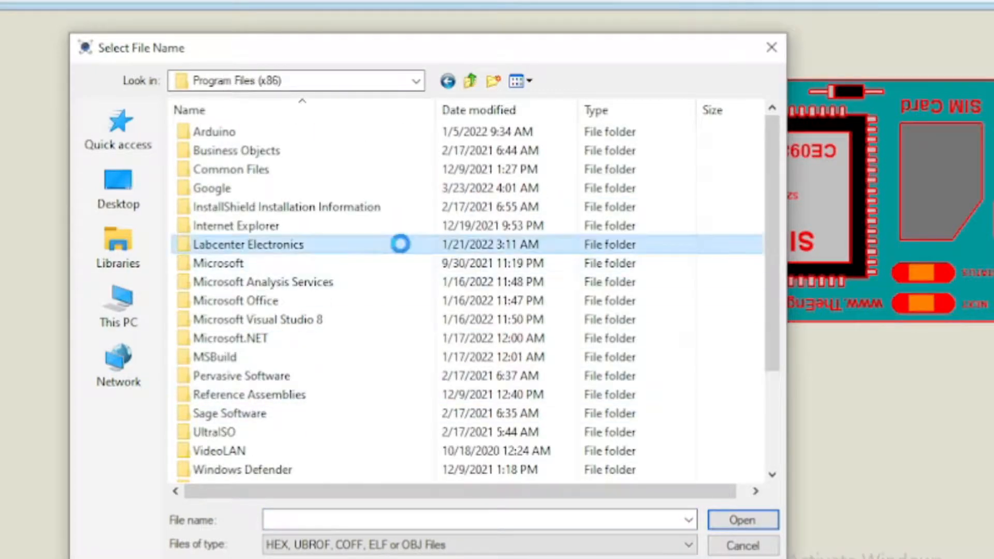
double_click(249, 244)
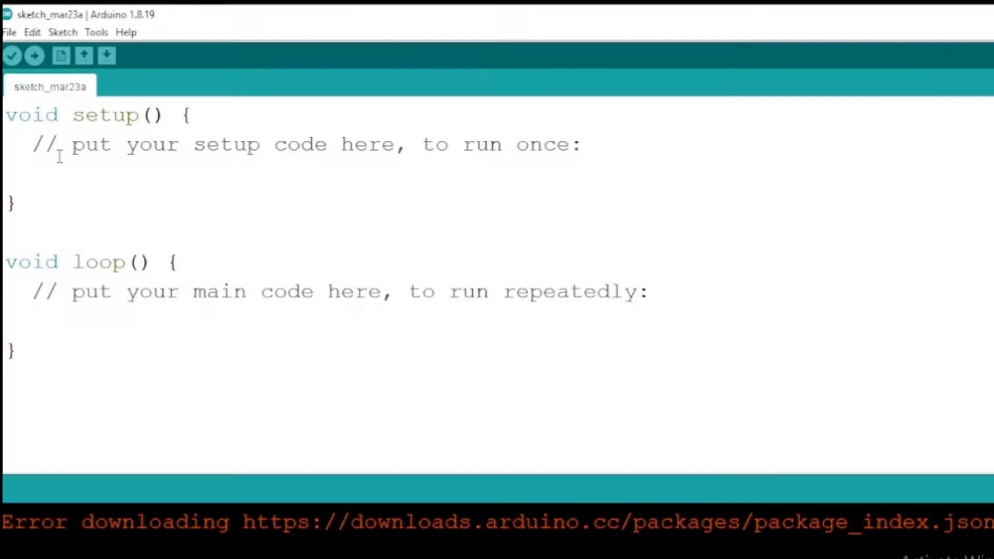
- Write the SoftwareSerial(9,10) include and setup starting both serial links at 9600 baud
text(#includ)
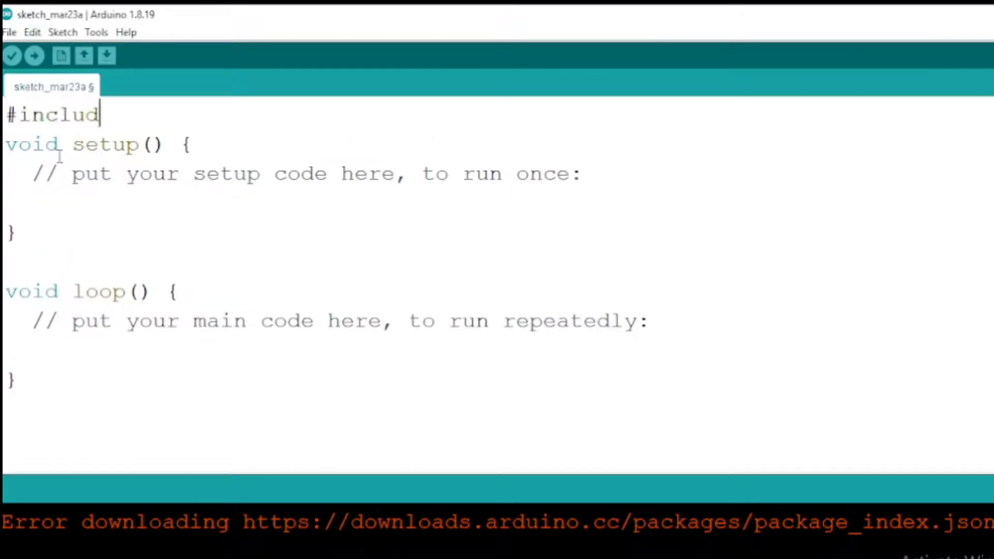
text(e SoftwareSerial(9,10))
click(497, 204)
text(my)
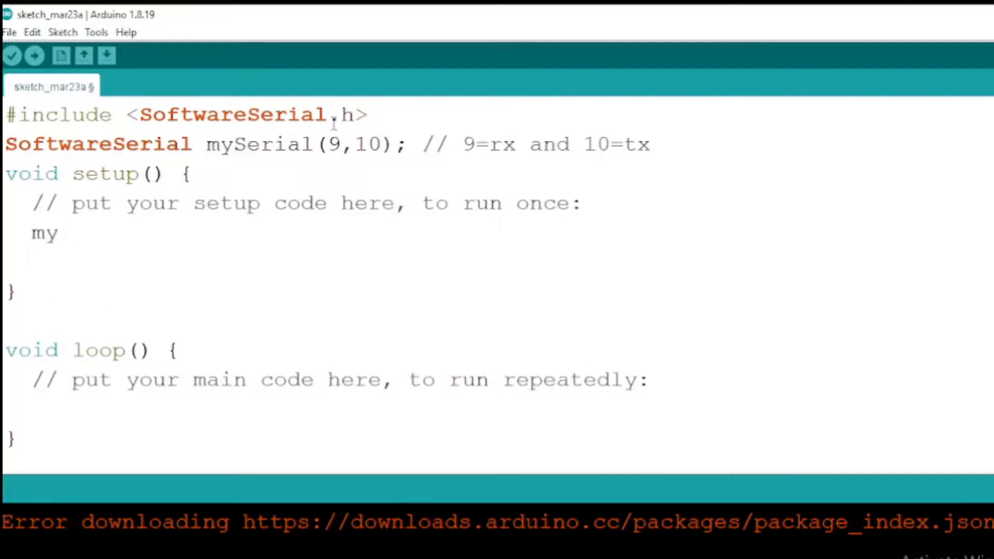
text(Serial.begin(9600);)
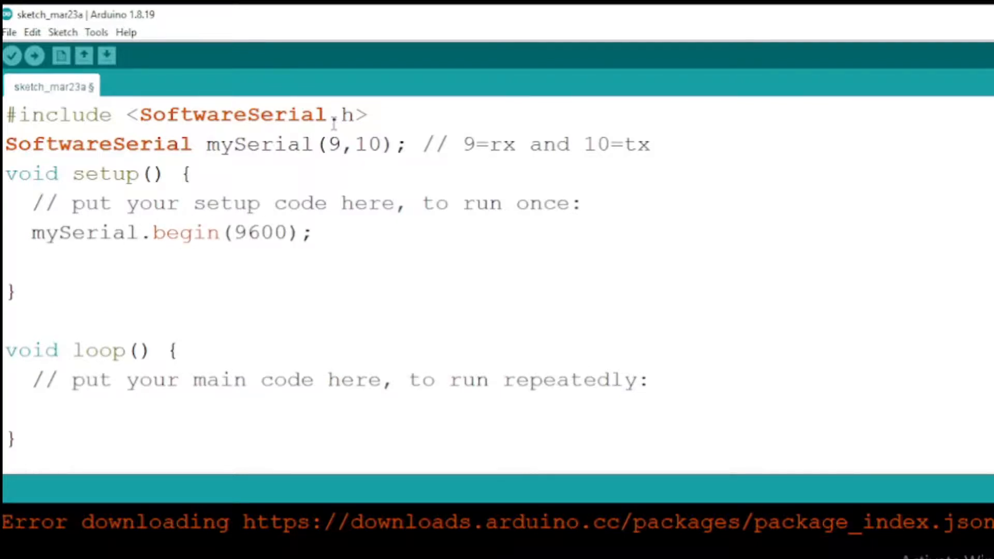
text(Serial.begin(9600)
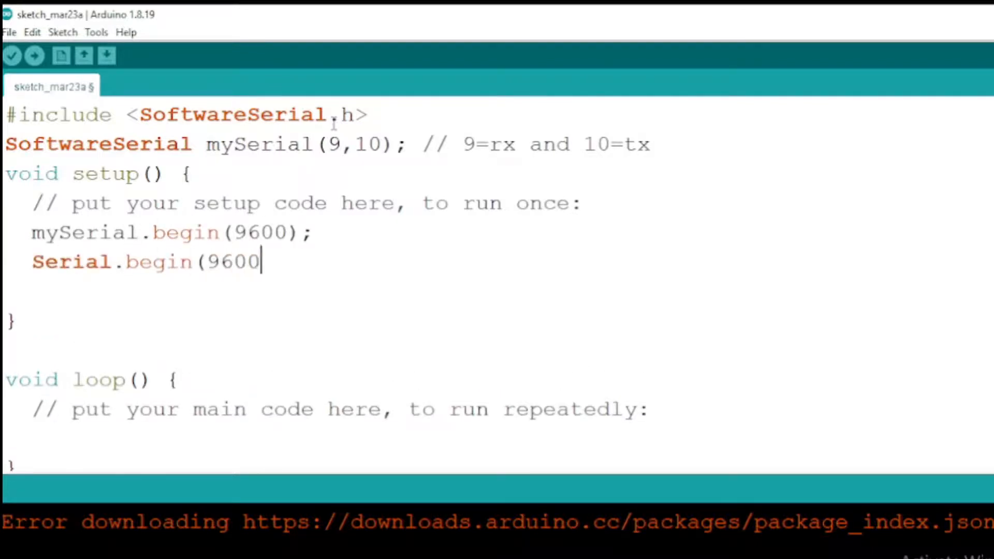
text();)
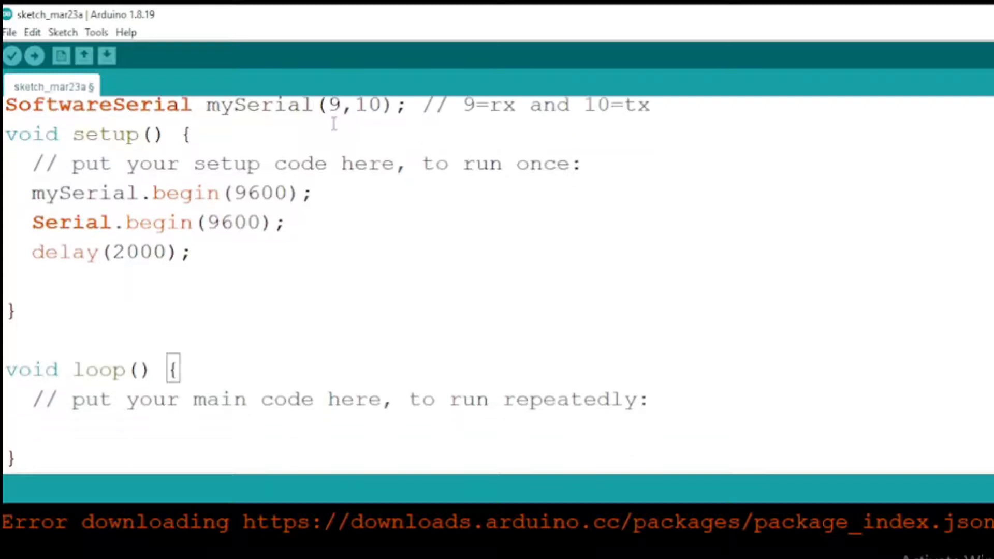
- Write the loop printing ATD +9145##### to dial, then ATH to disconnect, with comments
text(mySerial.println(")
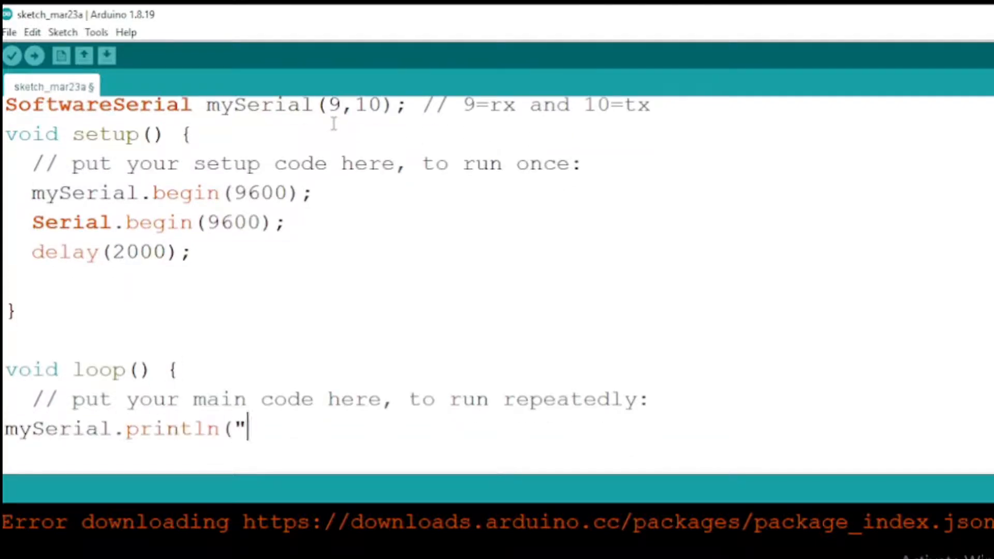
text(ATD +9)
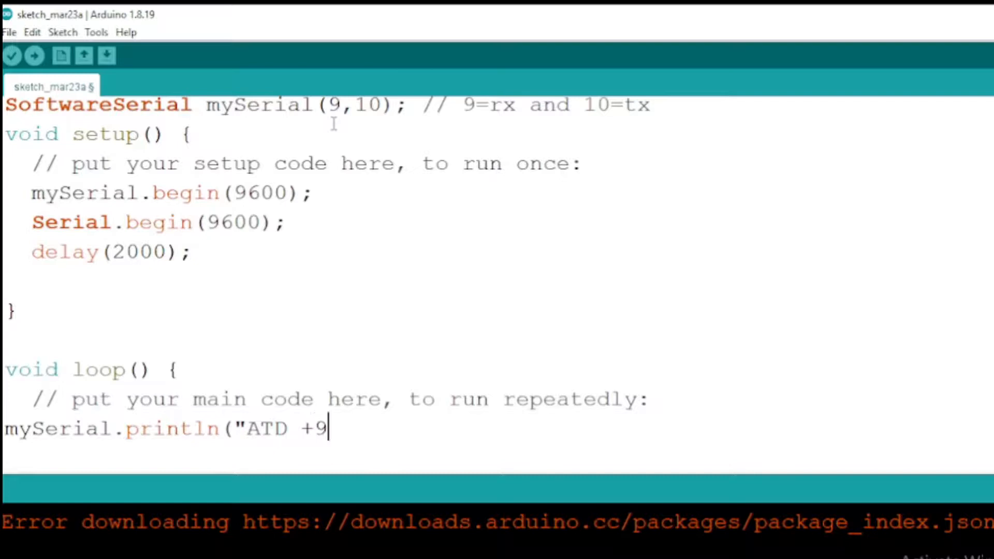
text(145#####;");)
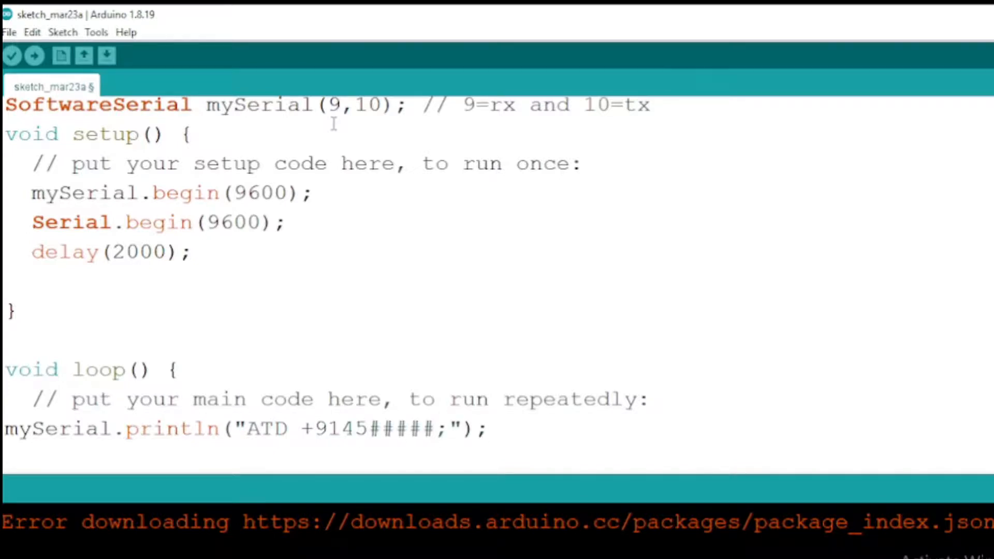
text(// MOBILE NUMBER WHICH WE GONNA MAKE)
text(Serial.println(")
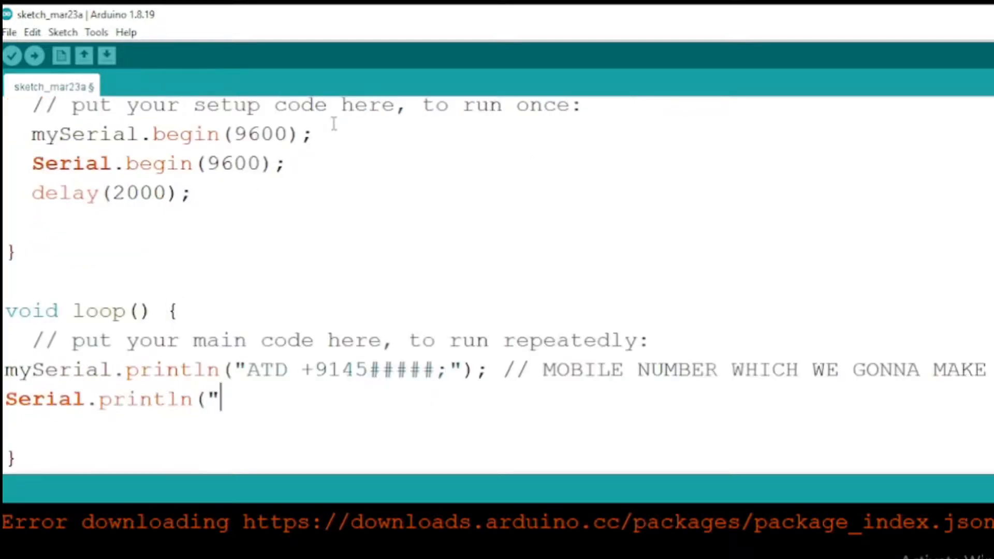
text(ATD +9145#####;"))
text(delay(1000)
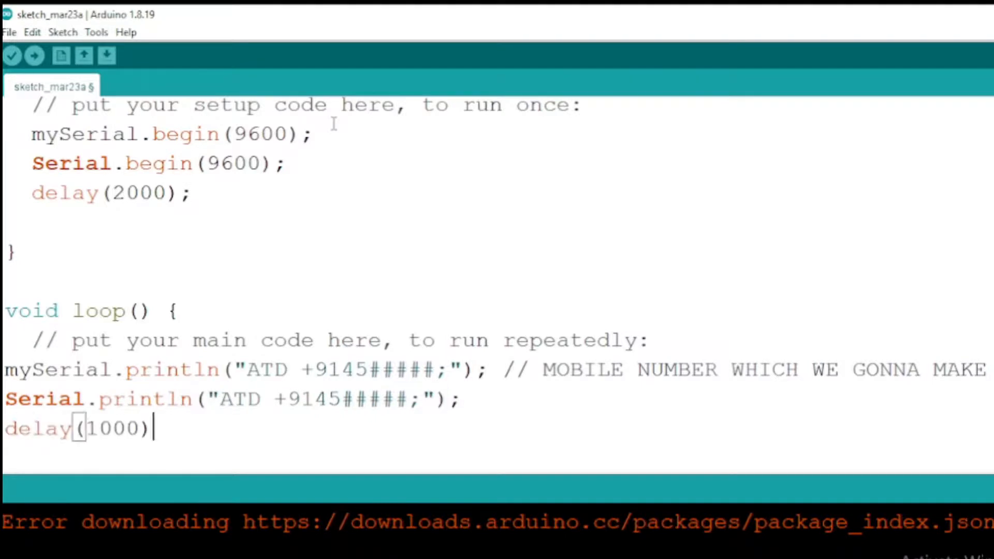
text(;)
text(mySerial)
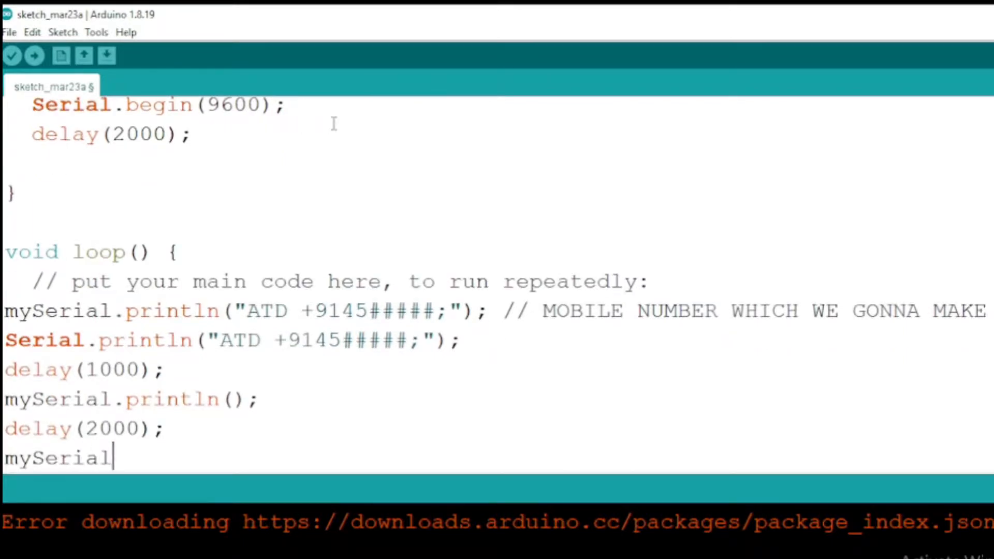
text(.println("ATH");)
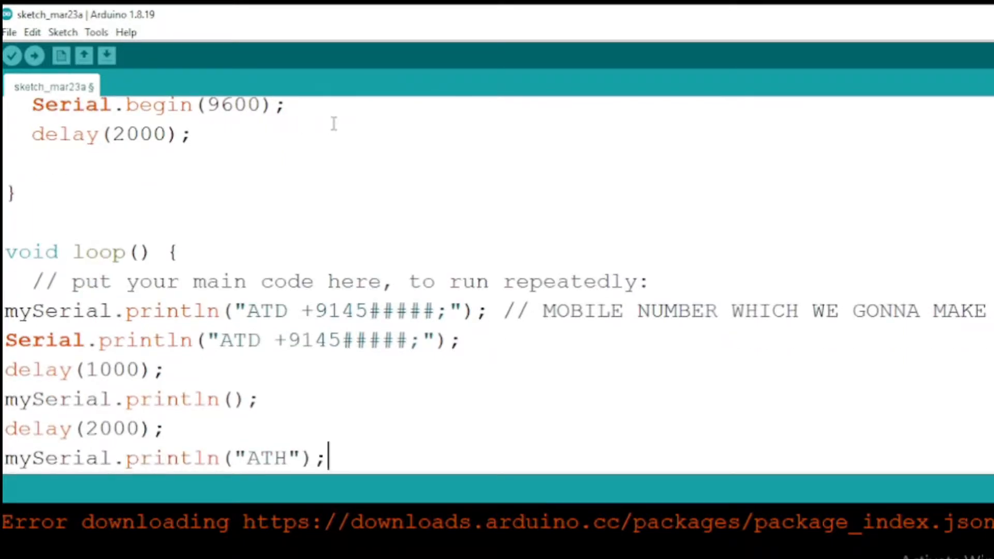
text(// disconect)
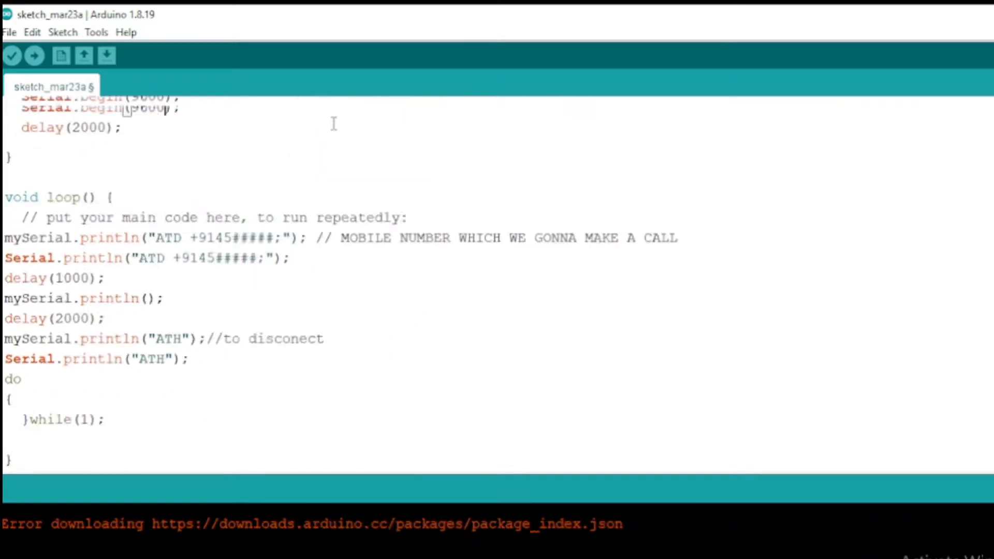
- Save the sketch as proteus call and export it as a compiled binary
scroll(up, 3)
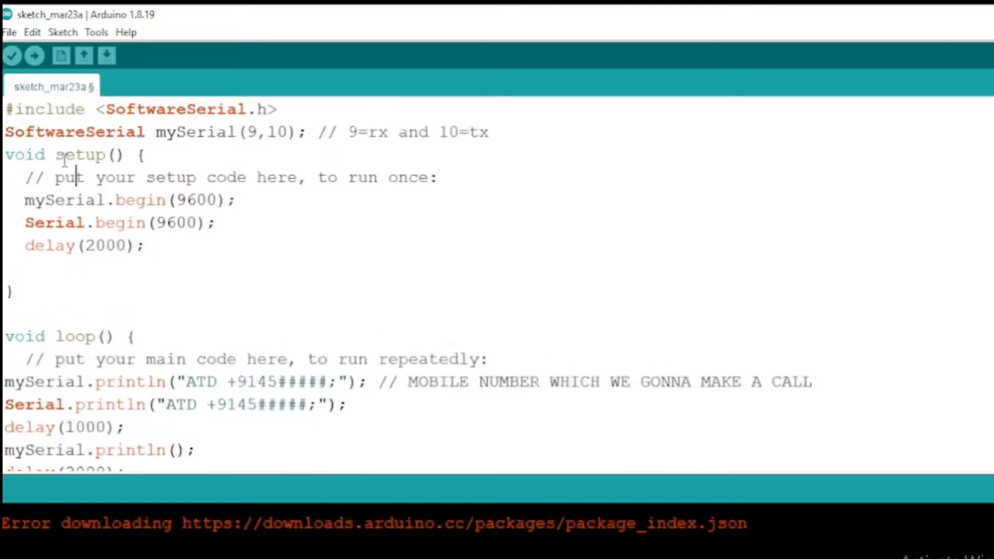
scroll(down, 3)
text(proteus call)
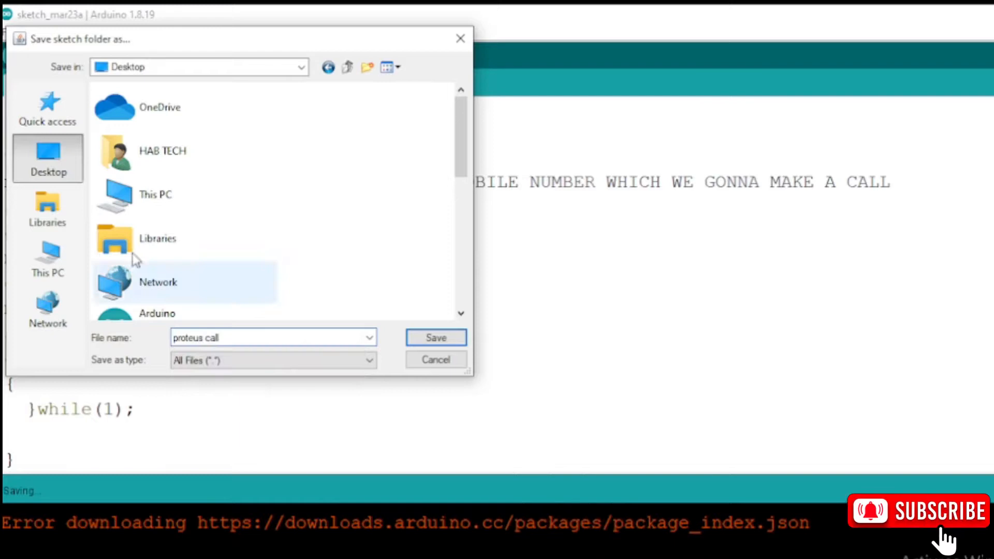
click(436, 337)
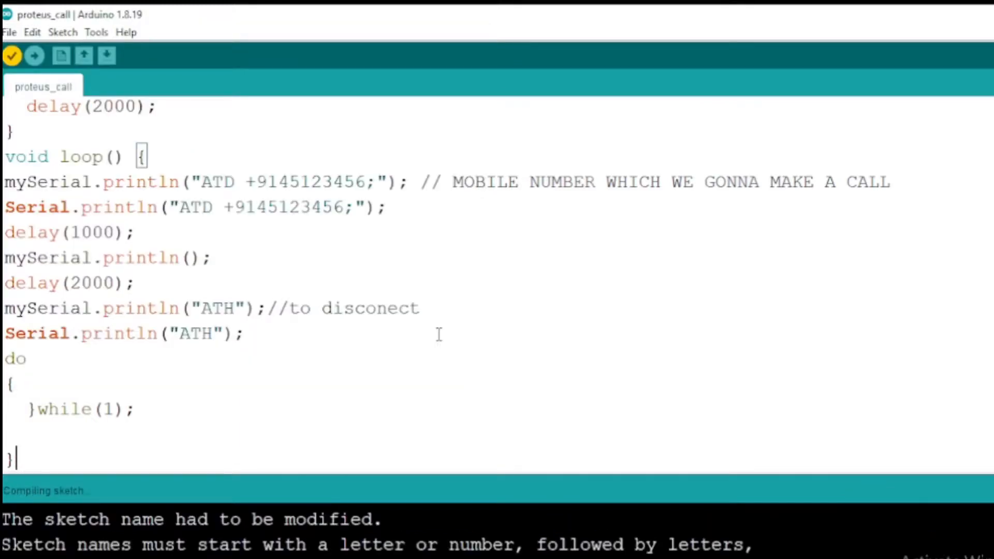
click(63, 32)
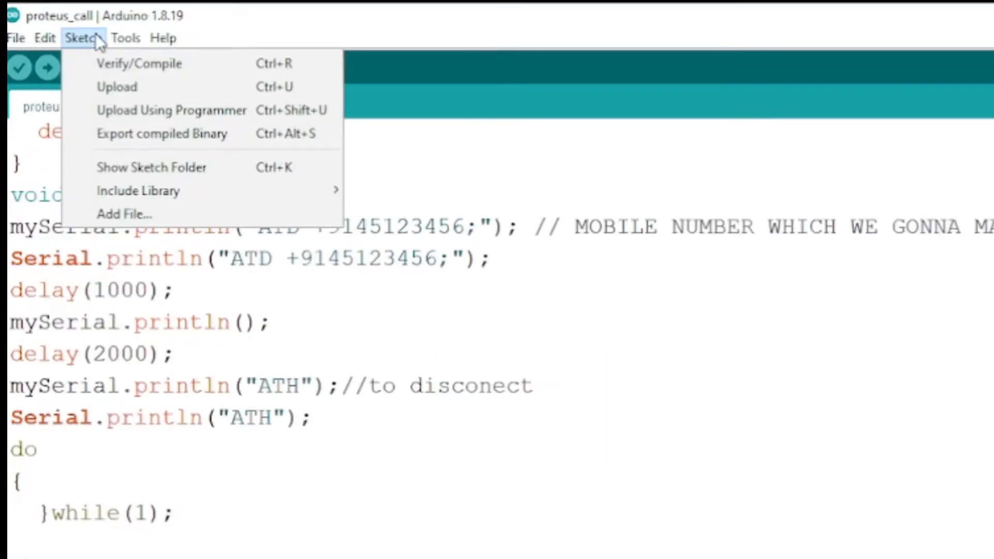
click(138, 63)
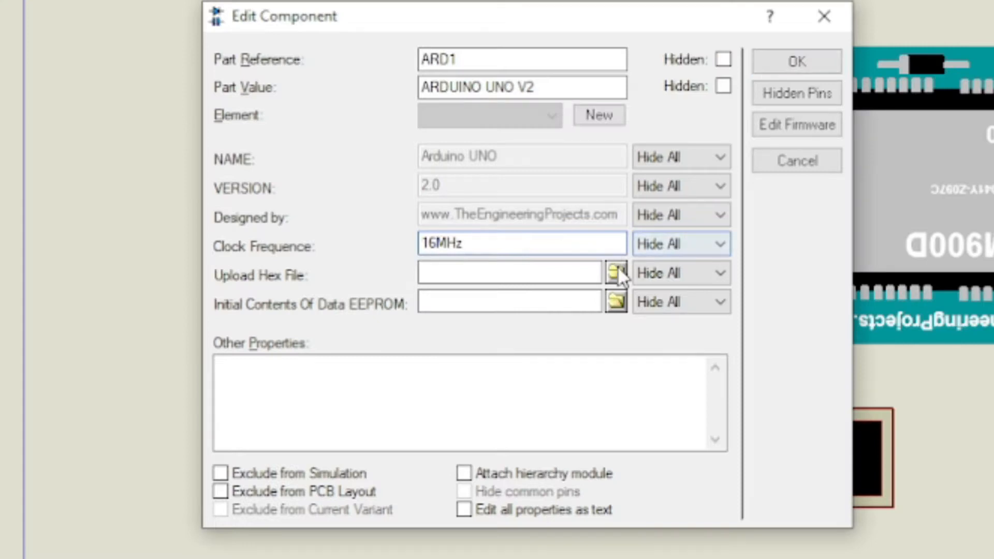
- Load the hex file from the proteus_call folder onto ARD1 and run the simulation
click(614, 272)
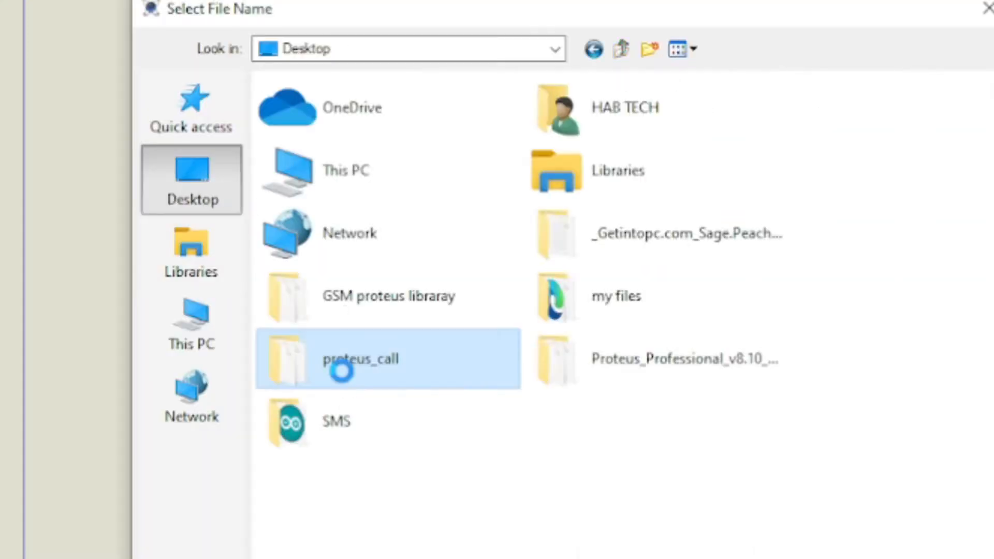
double_click(360, 359)
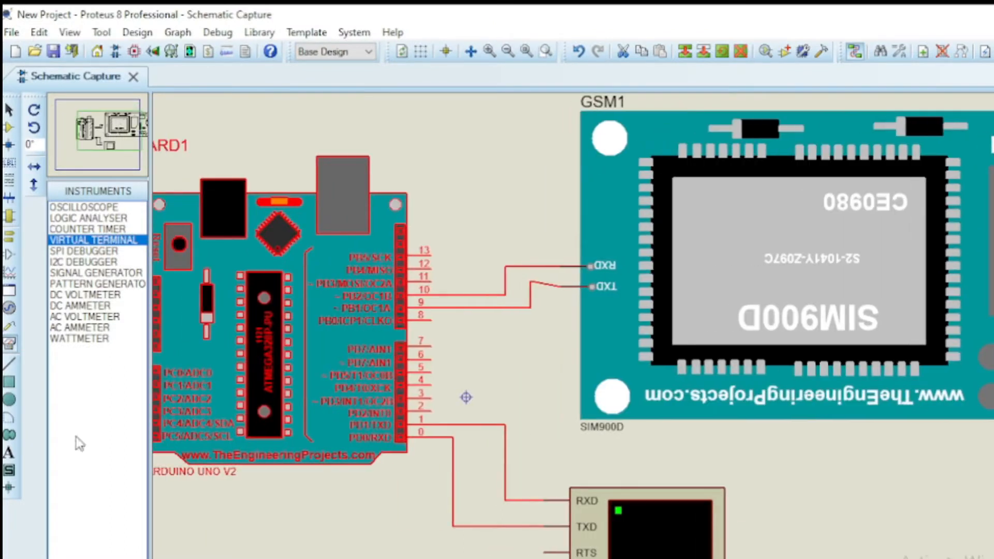
click(17, 525)
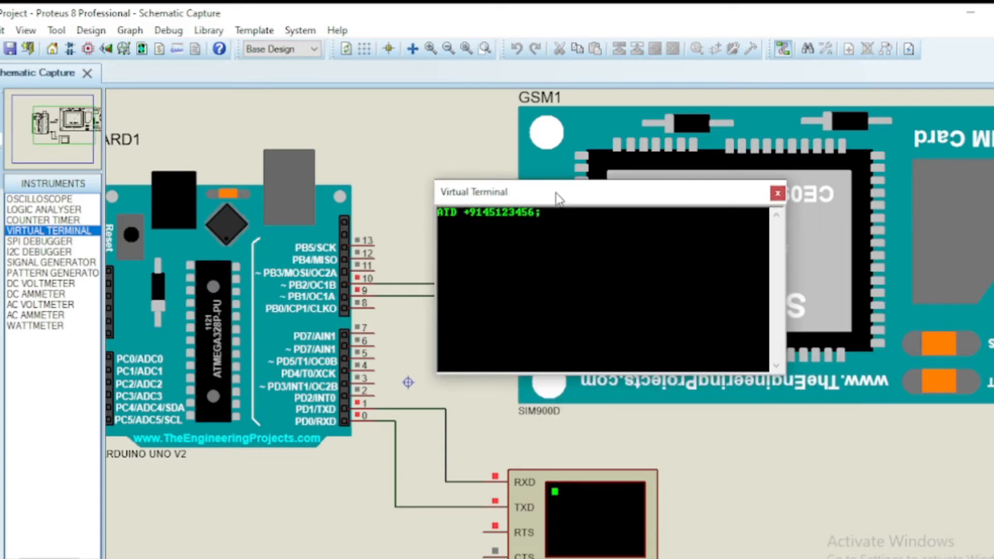
mouse_move(691, 457)
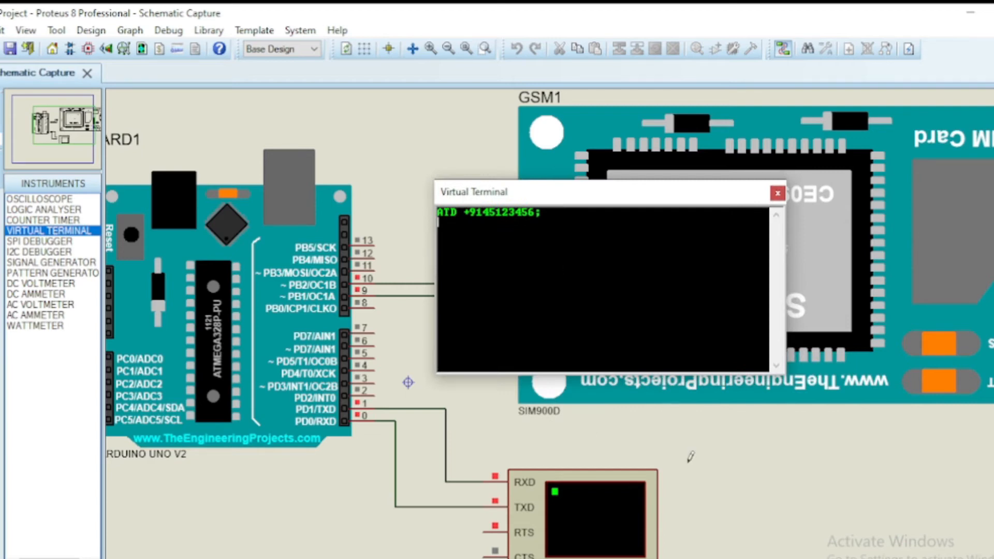